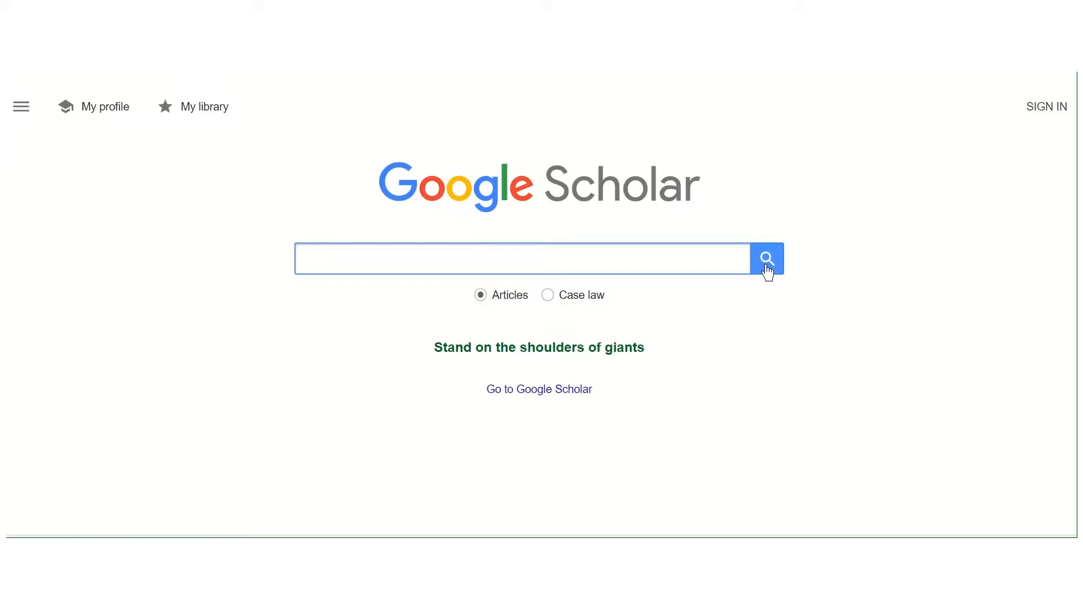
Enter climate change as the Google Scholar search query
{"action": "left_click", "coordinate": [439, 260]}
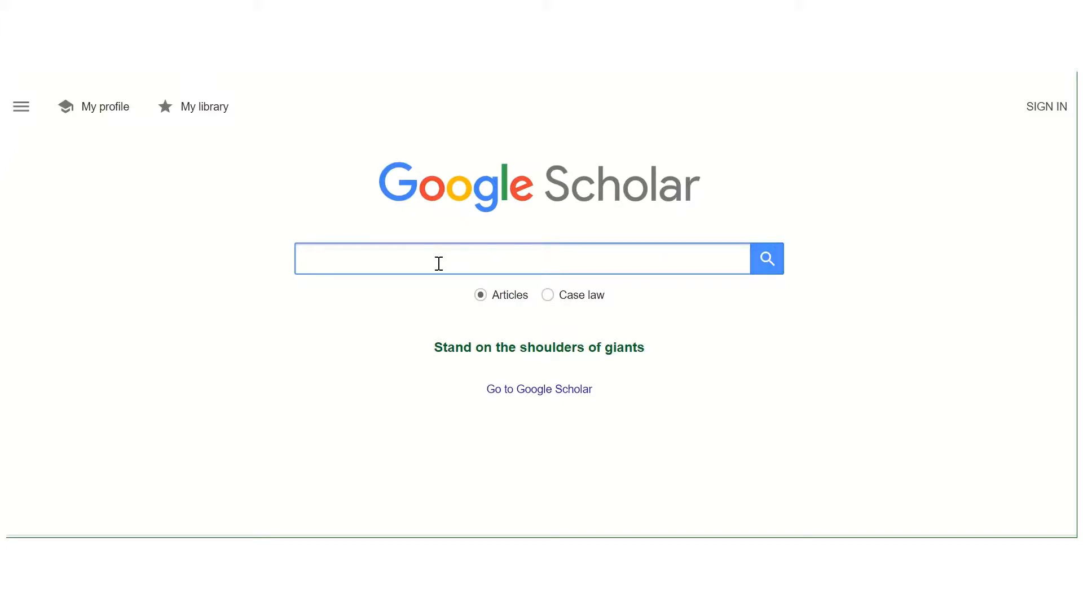
{"action": "type", "text": "clia"}
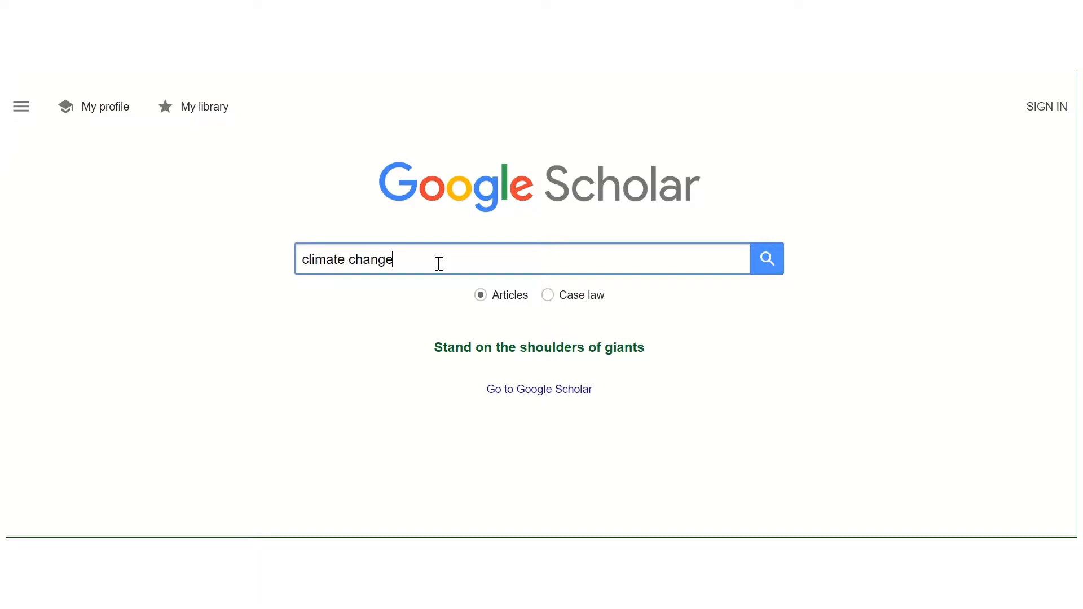
Search, then refine the query to "climate change" bangladesh (about 254,000 results)
{"action": "left_click", "coordinate": [766, 258]}
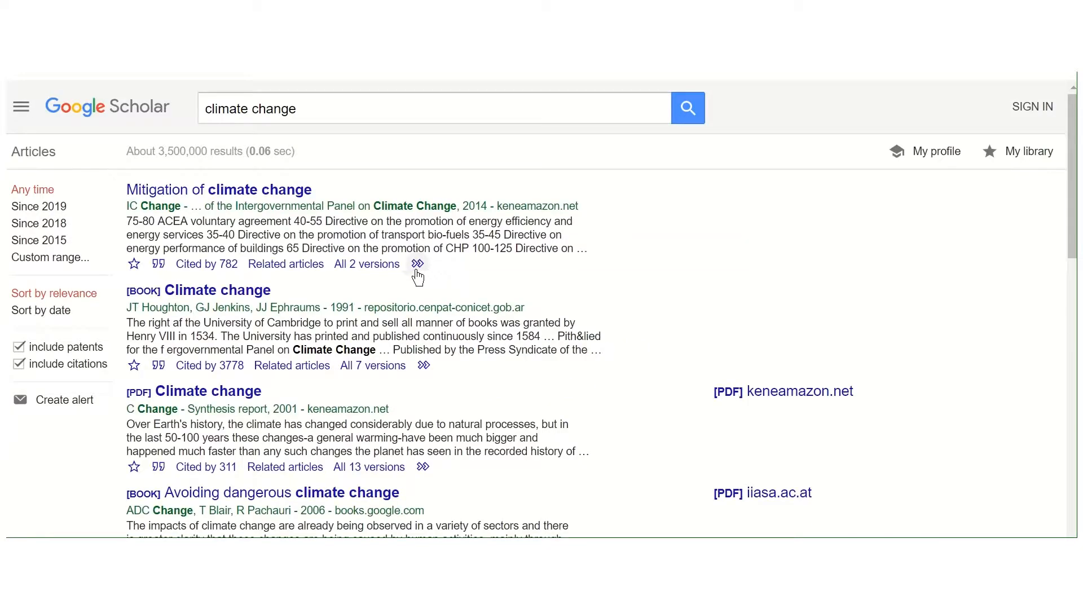
{"action": "mouse_move", "coordinate": [162, 168]}
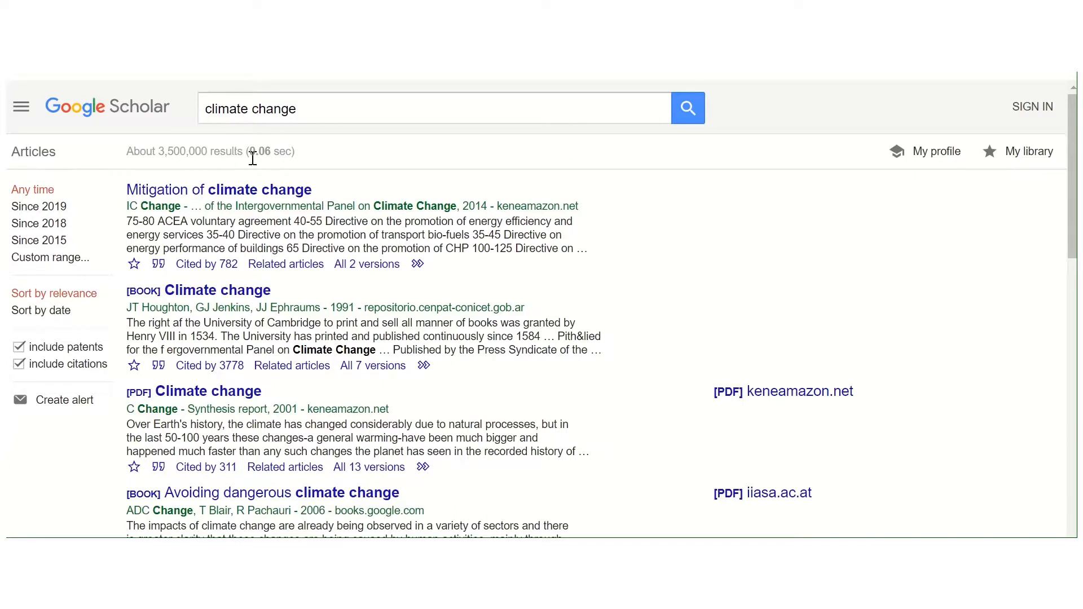
{"action": "left_click", "coordinate": [434, 108]}
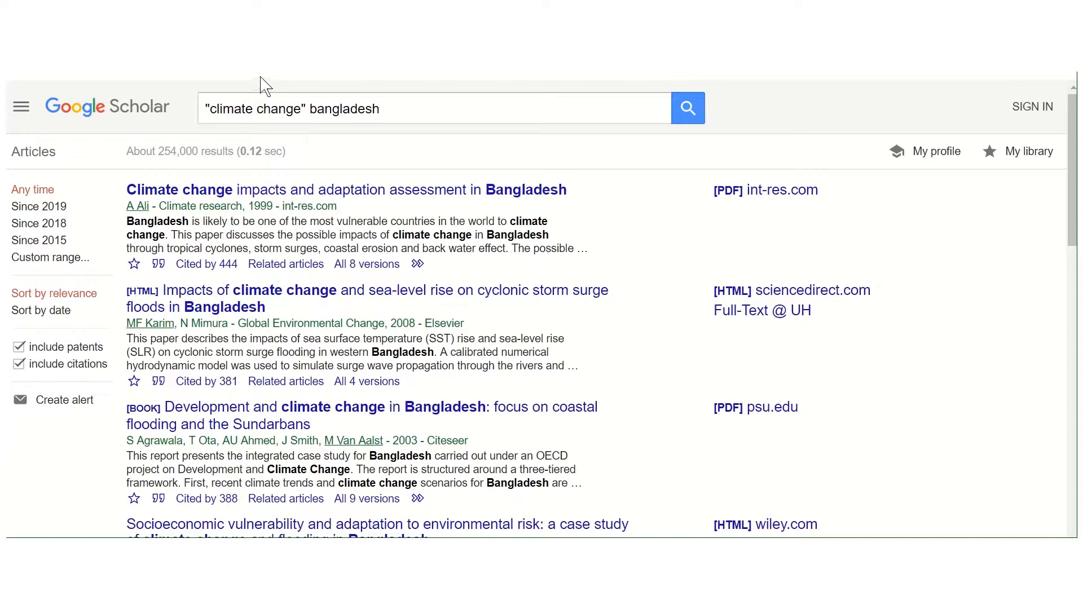
{"action": "mouse_move", "coordinate": [376, 135]}
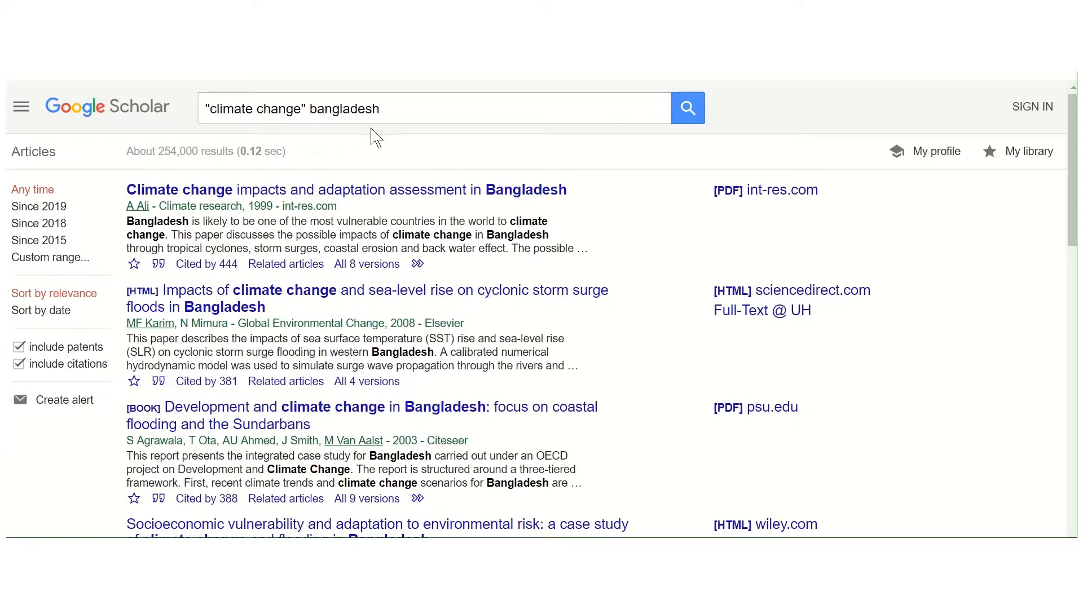
{"action": "mouse_move", "coordinate": [370, 142]}
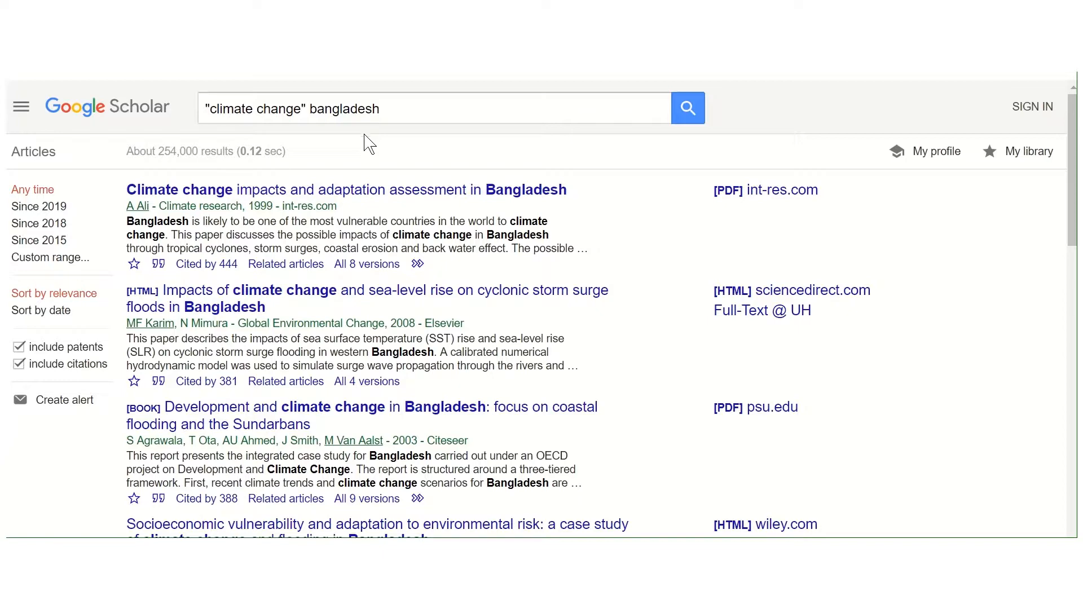
{"action": "mouse_move", "coordinate": [20, 112]}
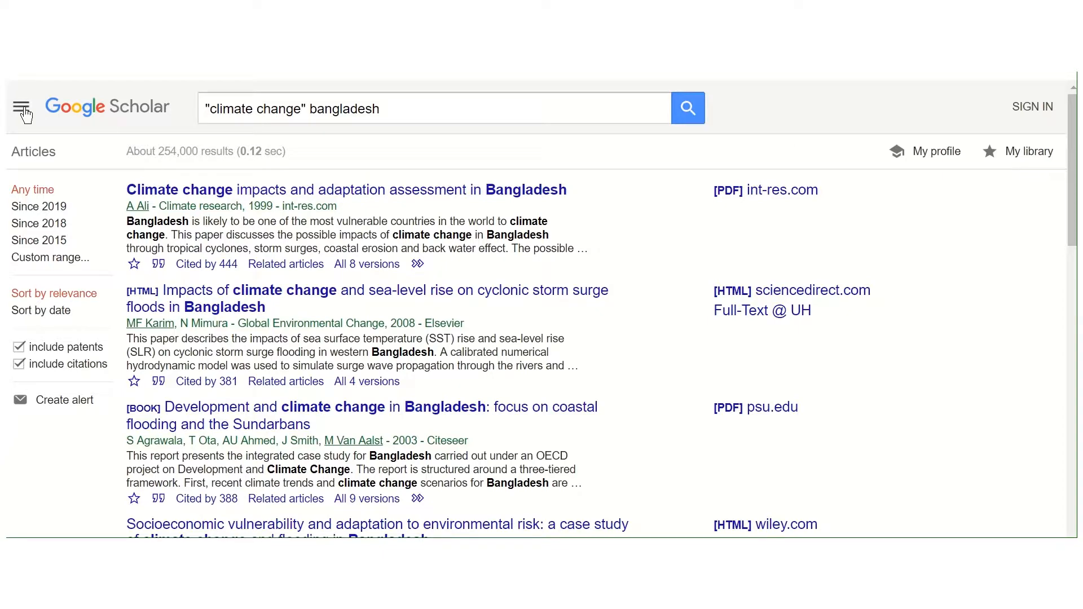
Via Advanced search, limit the bangladesh "climate change" results to articles dated 2019 onward
{"action": "left_click", "coordinate": [23, 108]}
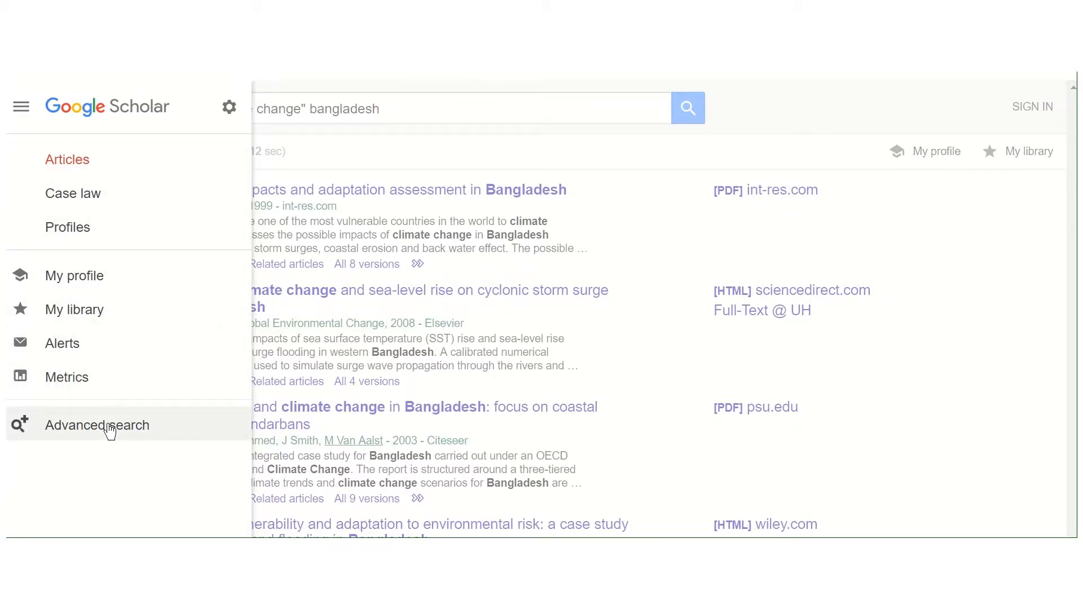
{"action": "left_click", "coordinate": [97, 425]}
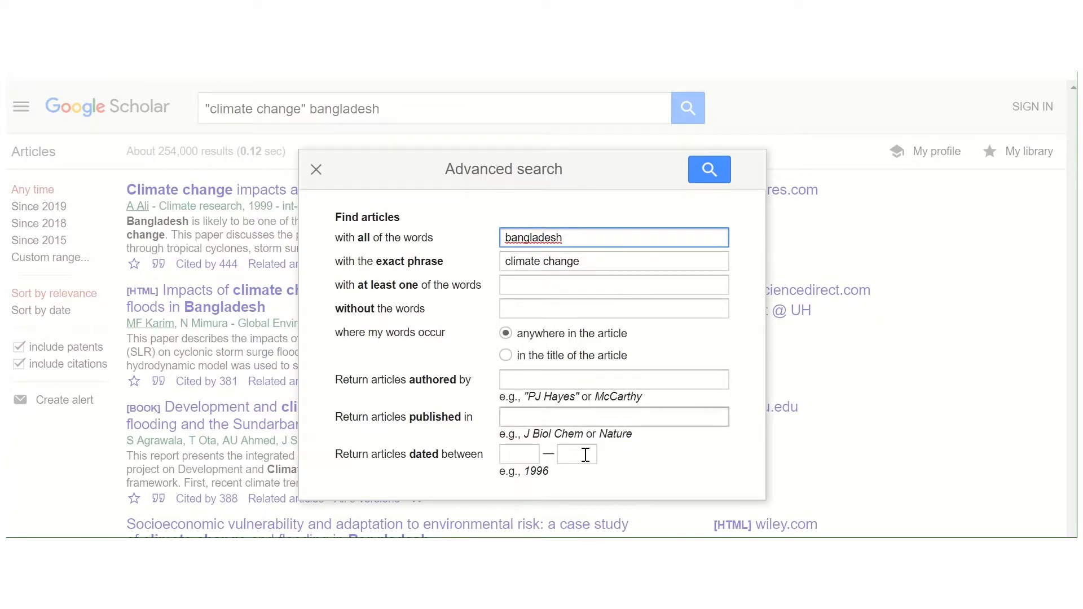
{"action": "mouse_move", "coordinate": [674, 334]}
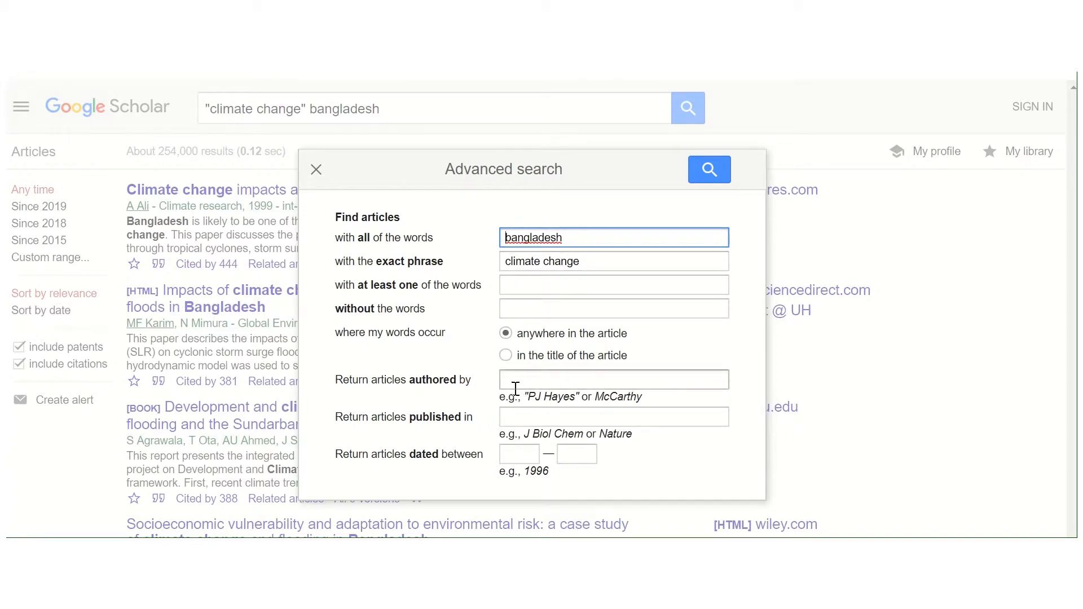
{"action": "mouse_move", "coordinate": [561, 416]}
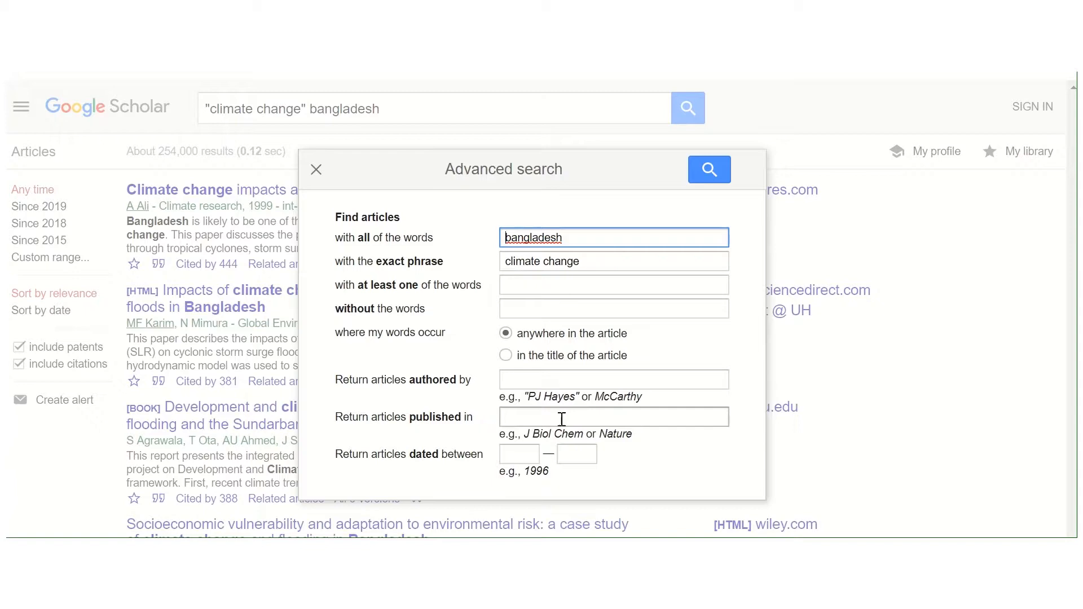
{"action": "type", "text": "2"}
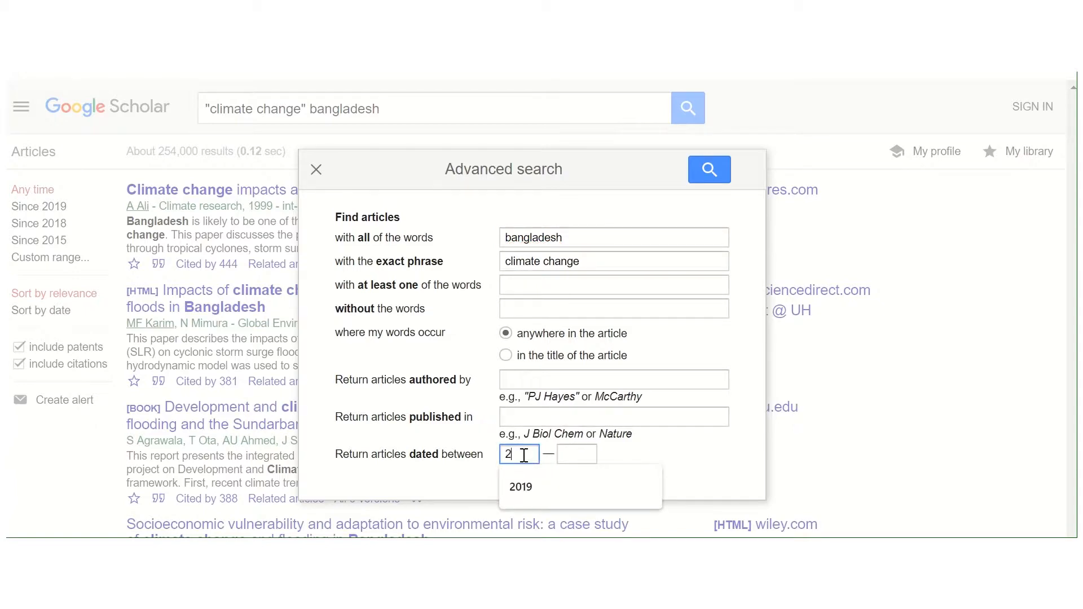
{"action": "type", "text": "019"}
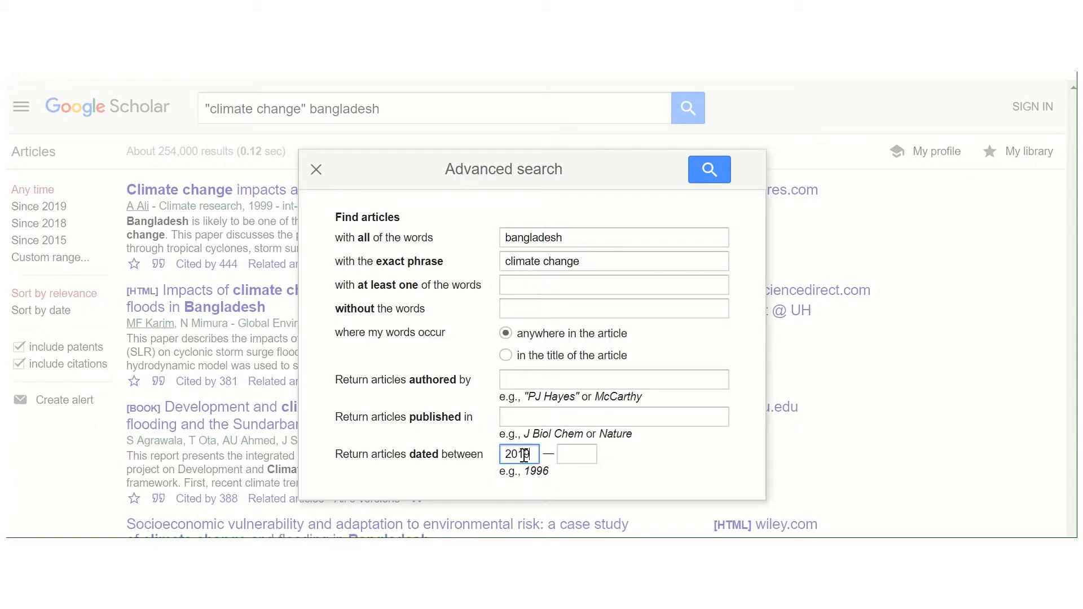
{"action": "left_click", "coordinate": [709, 169]}
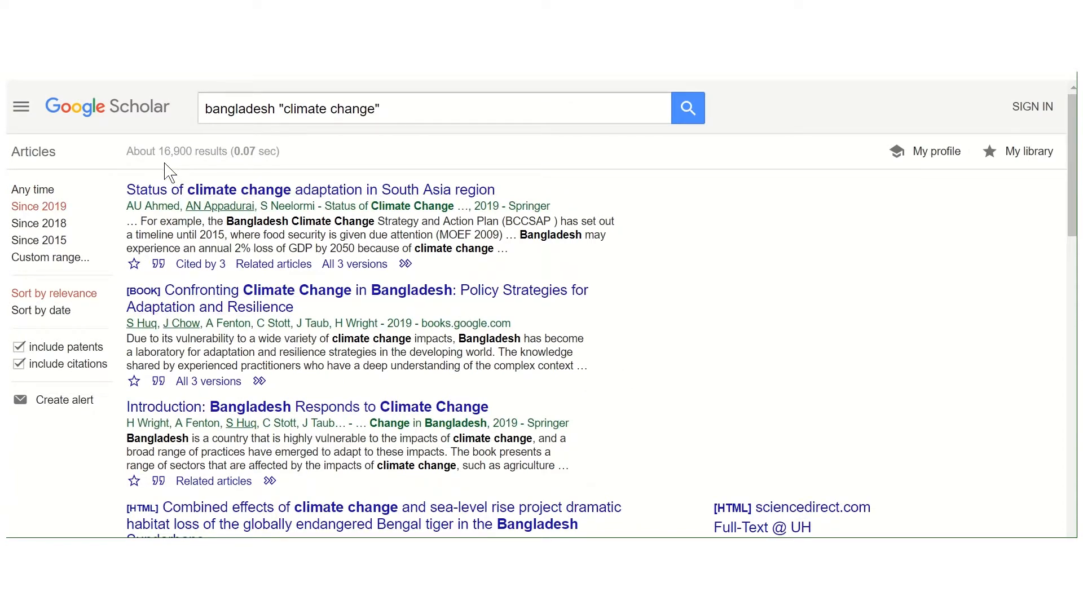
{"action": "mouse_move", "coordinate": [379, 192]}
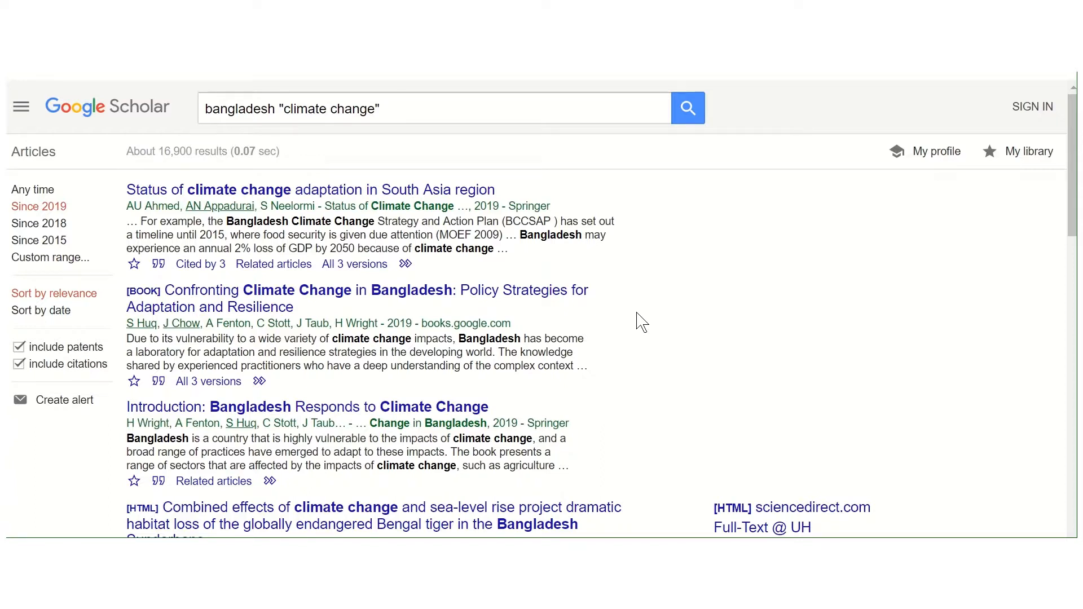
Open the Full-Text @ UH link for "Climate change and crop farming in Bangladesh"
{"action": "scroll", "scroll_direction": "down", "scroll_amount": 3}
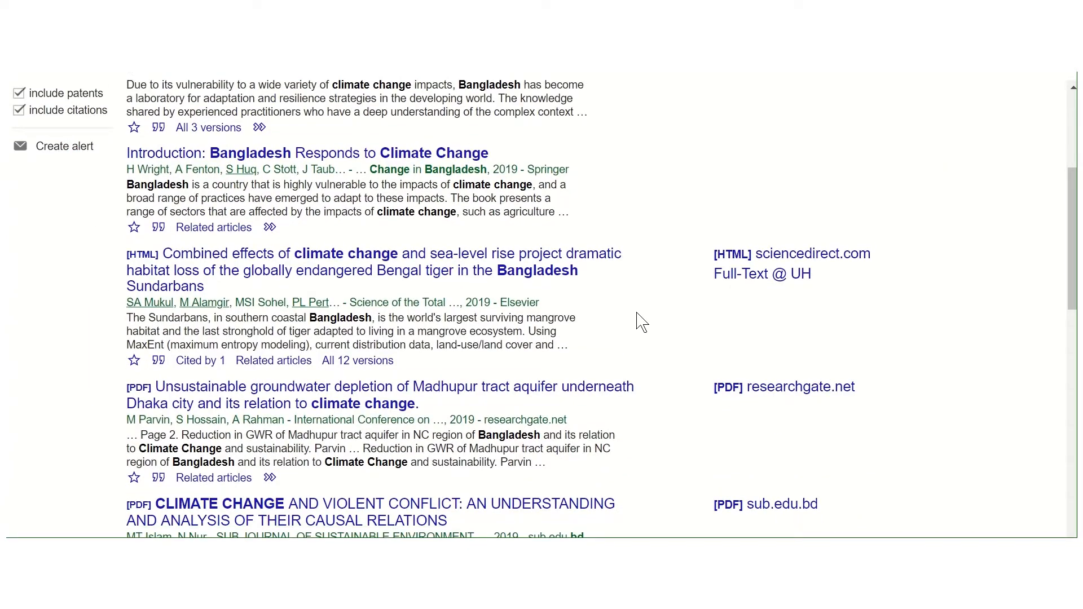
{"action": "scroll", "scroll_direction": "down", "scroll_amount": 3}
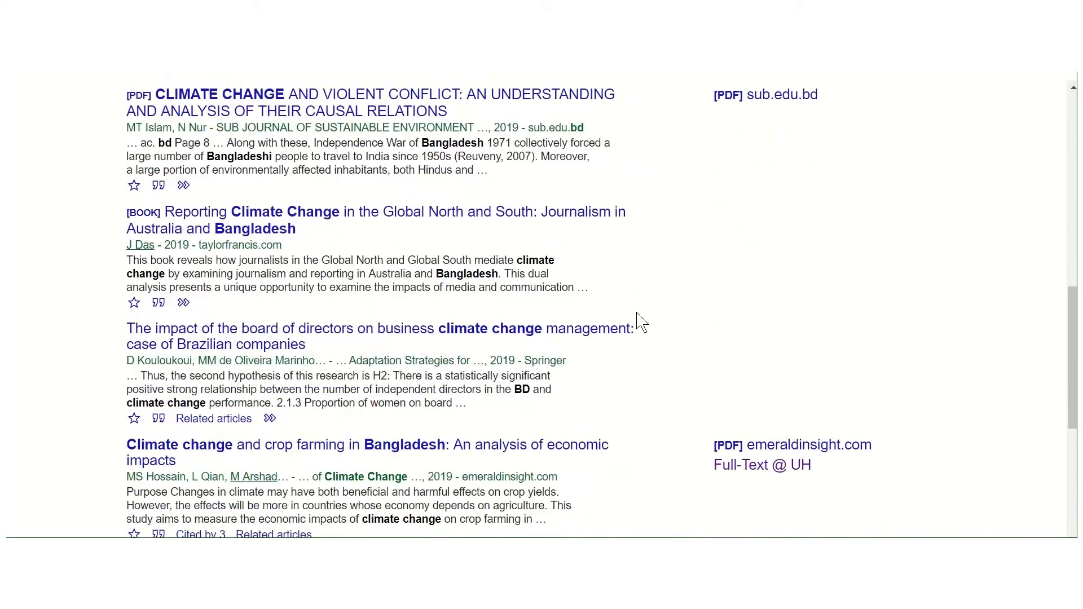
{"action": "scroll", "scroll_direction": "down", "scroll_amount": 3}
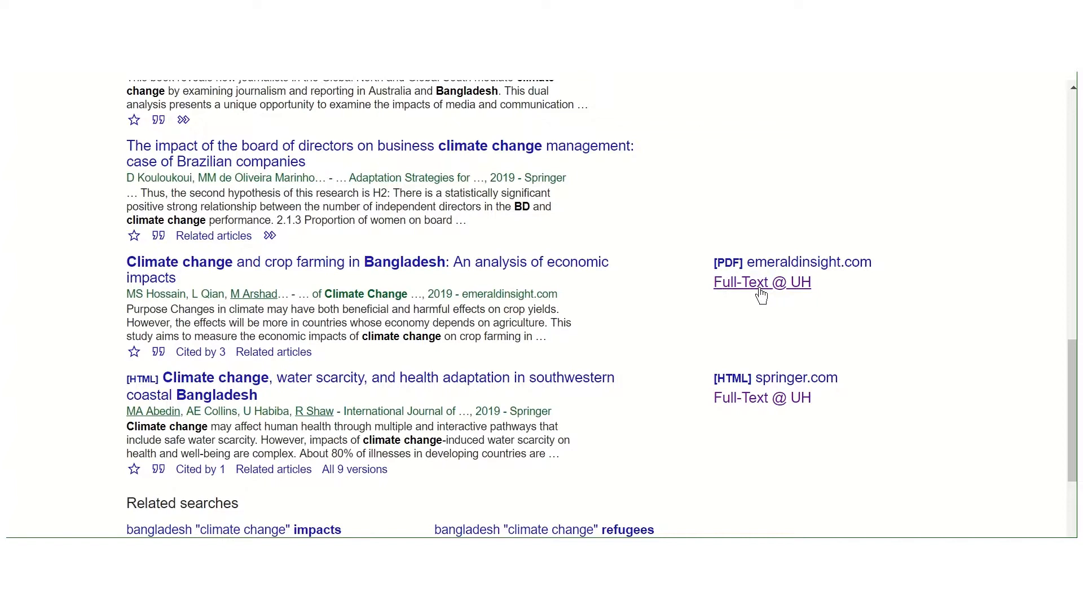
{"action": "scroll", "scroll_direction": "down", "scroll_amount": 3}
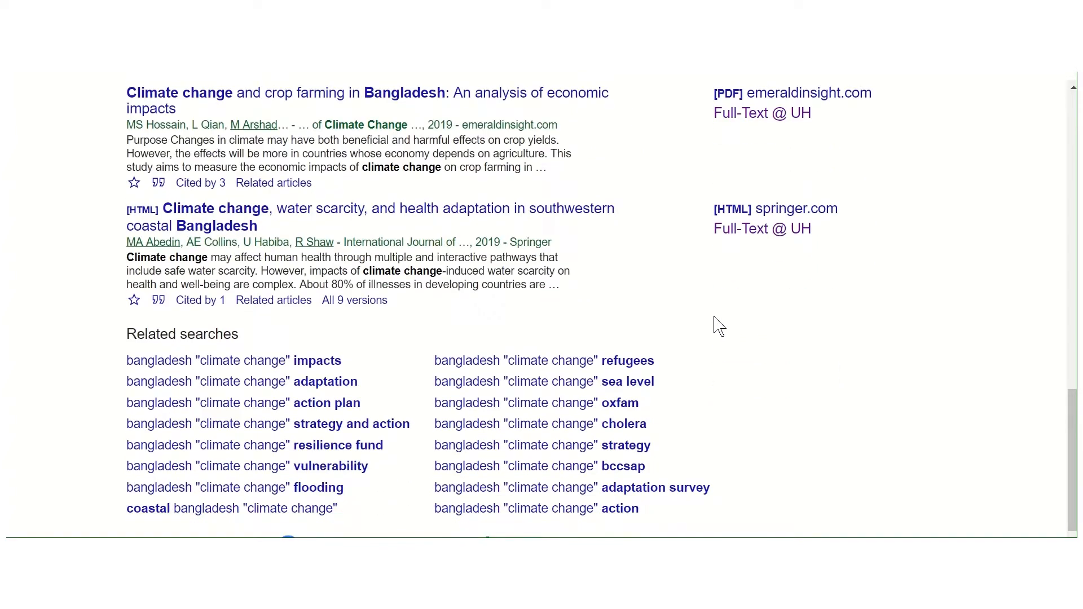
{"action": "scroll", "scroll_direction": "down", "scroll_amount": 3}
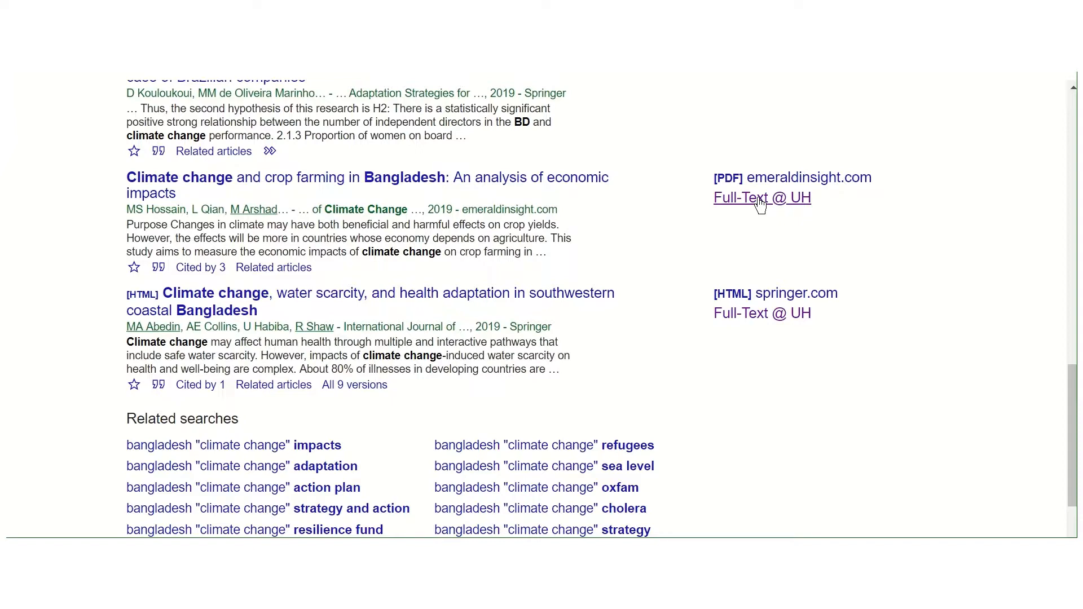
{"action": "left_click", "coordinate": [761, 197]}
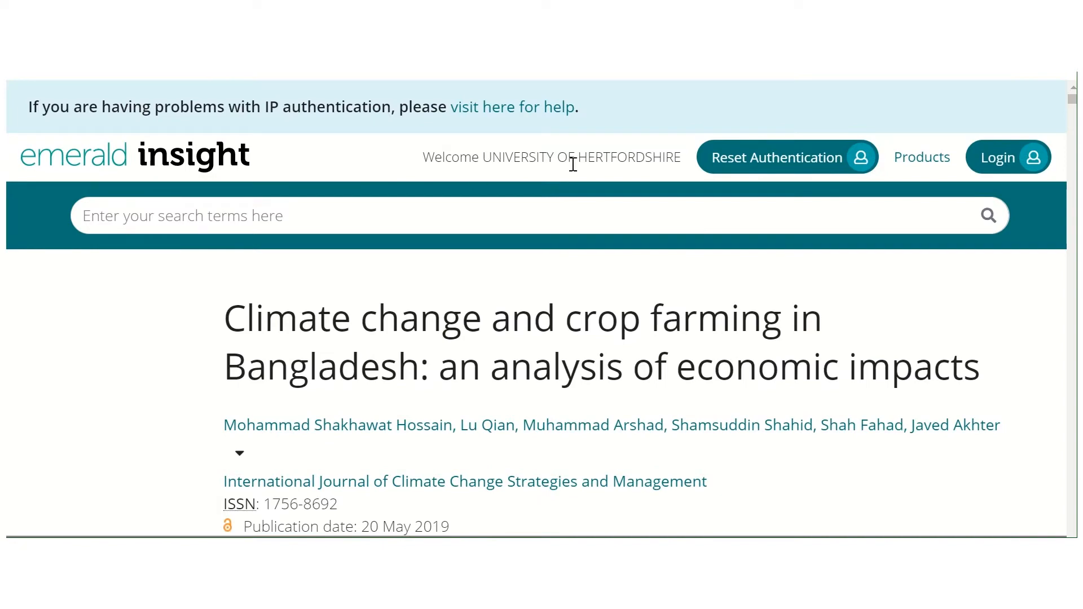
{"action": "mouse_move", "coordinate": [586, 300]}
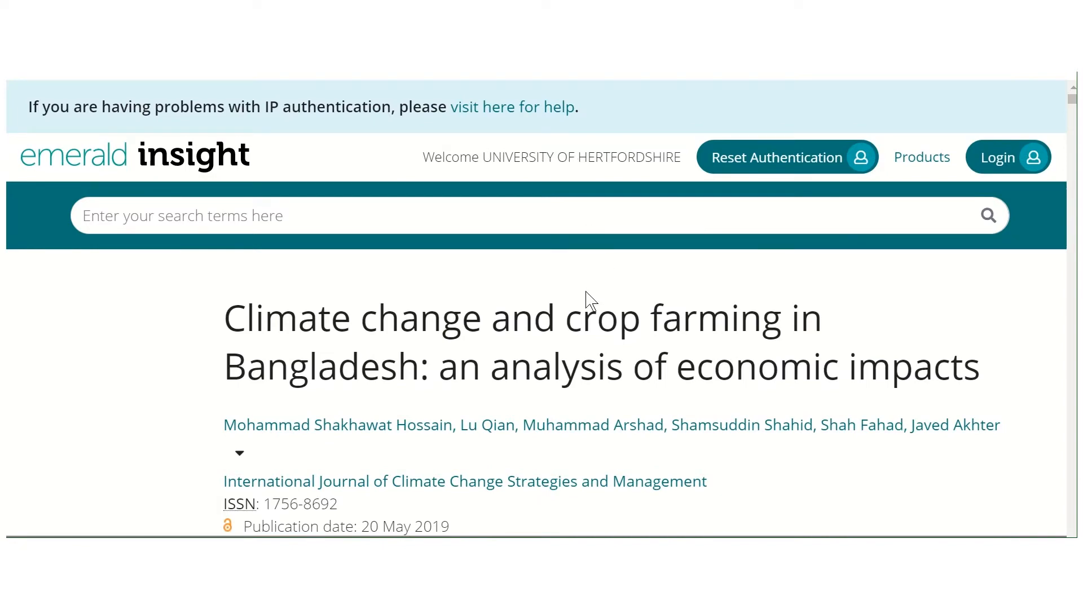
Review the Emerald Insight article abstract, then go back to the Scholar results
{"action": "scroll", "scroll_direction": "down", "scroll_amount": 3}
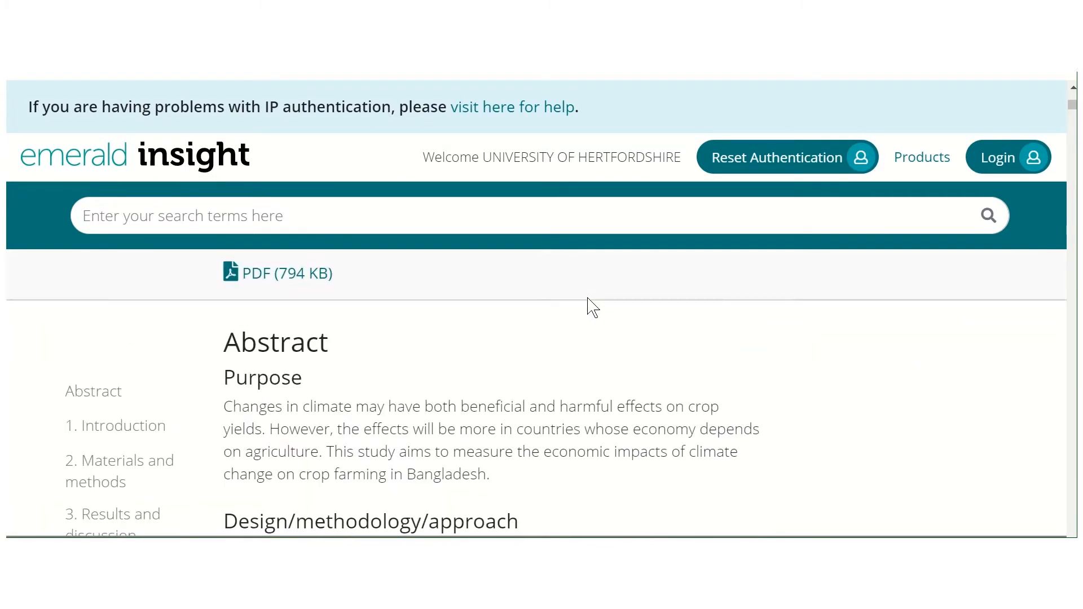
{"action": "scroll", "scroll_direction": "down", "scroll_amount": 3}
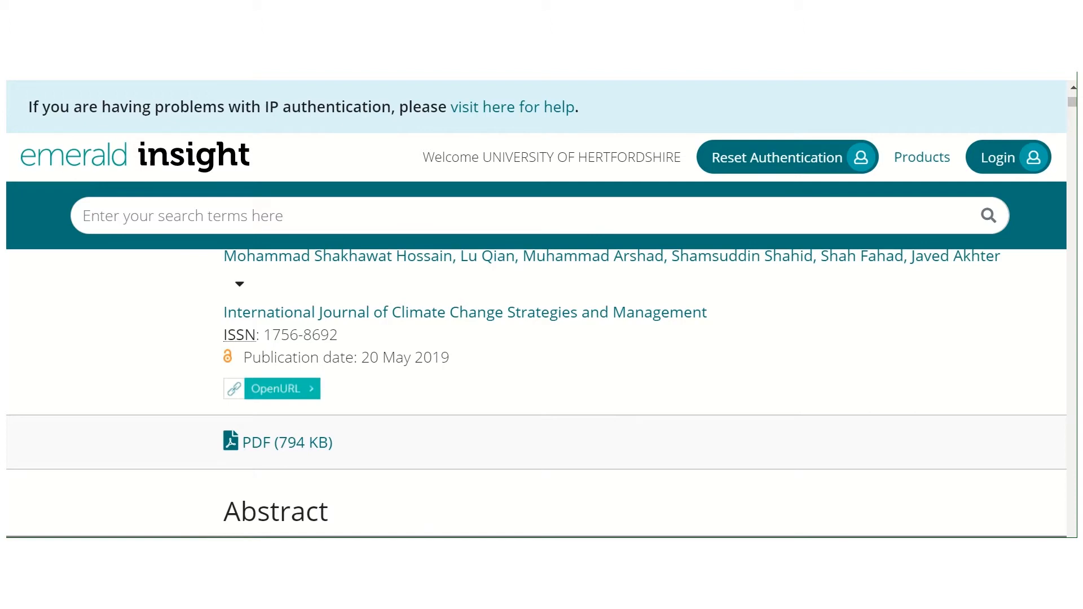
{"action": "left_click", "coordinate": [271, 388]}
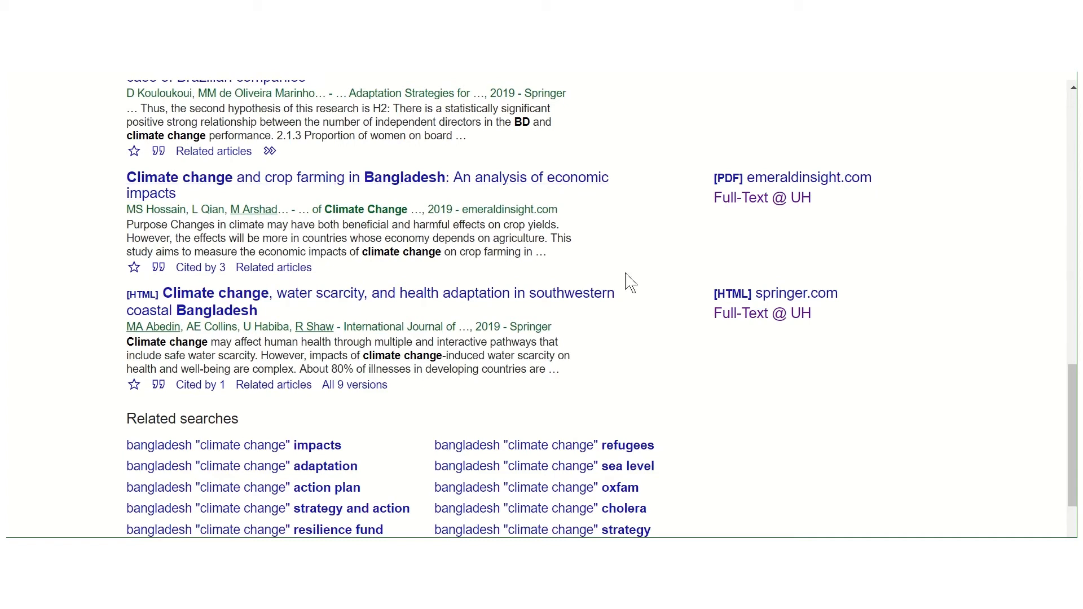
{"action": "scroll", "scroll_direction": "up", "scroll_amount": 3}
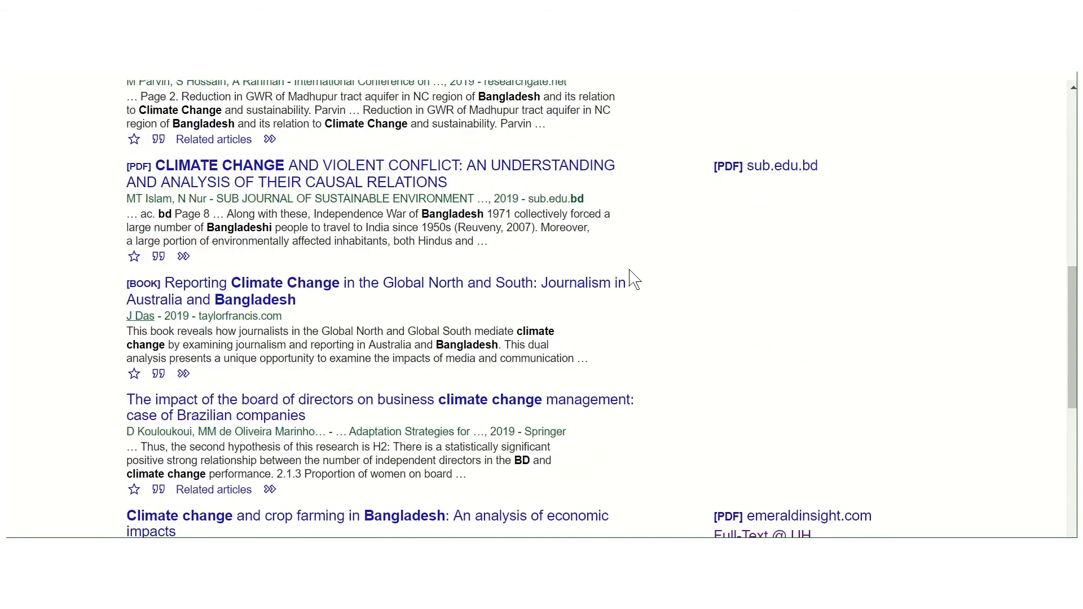